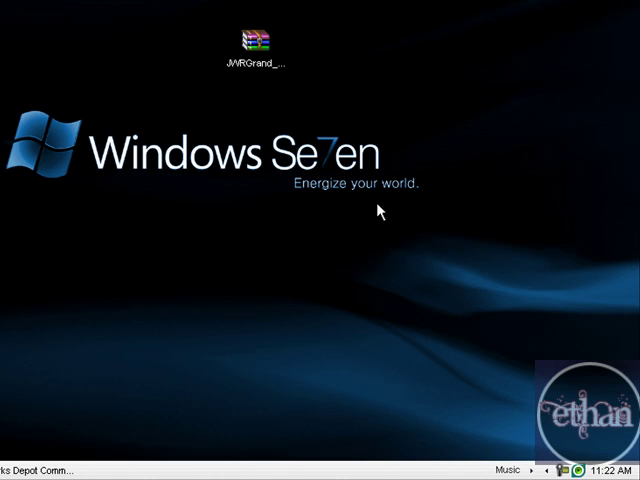
{"action": "mouse_move", "coordinate": [339, 189]}
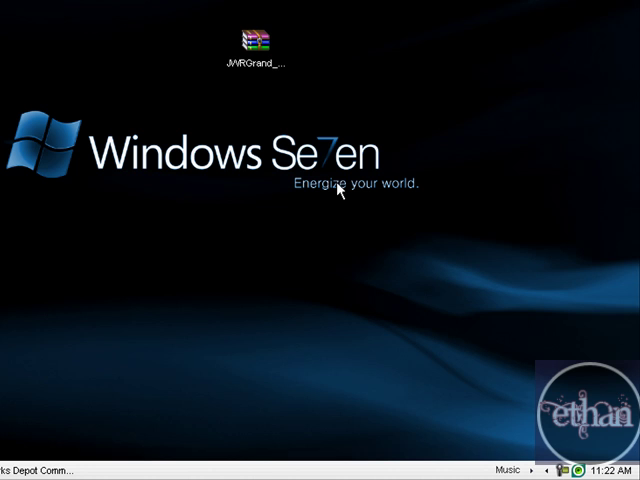
{"action": "mouse_move", "coordinate": [234, 437]}
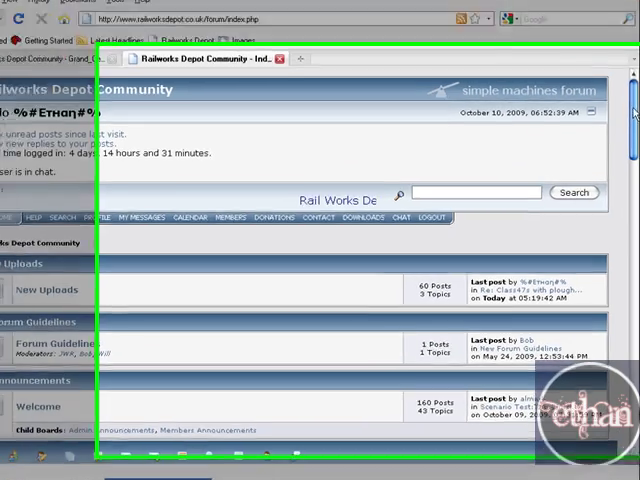
Browse the forum downloads section to the JWR Grand Central HST full-set page
{"action": "scroll", "scroll_direction": "down", "scroll_amount": 3}
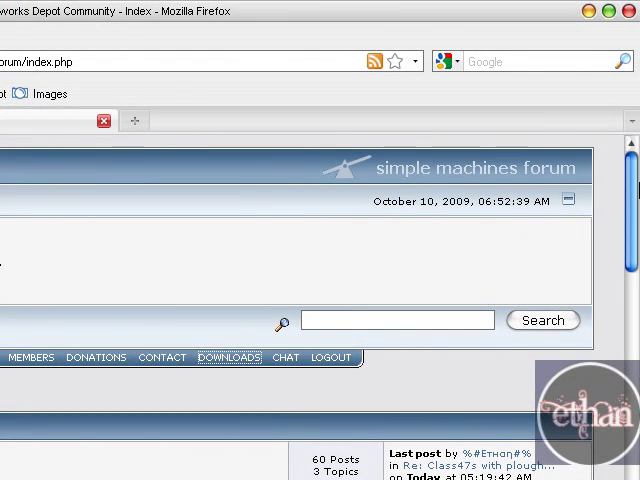
{"action": "left_click", "coordinate": [229, 357]}
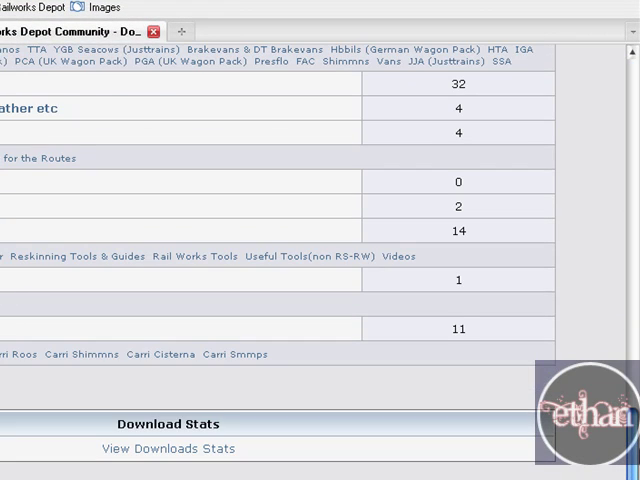
{"action": "scroll", "scroll_direction": "down", "scroll_amount": 3}
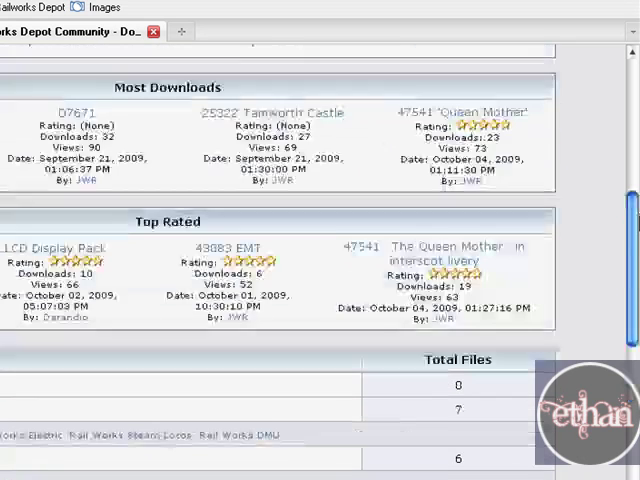
{"action": "scroll", "scroll_direction": "down", "scroll_amount": 3}
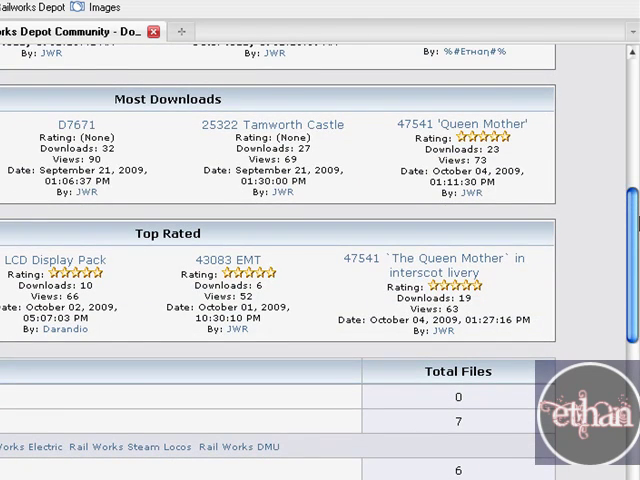
{"action": "scroll", "scroll_direction": "down", "scroll_amount": 3}
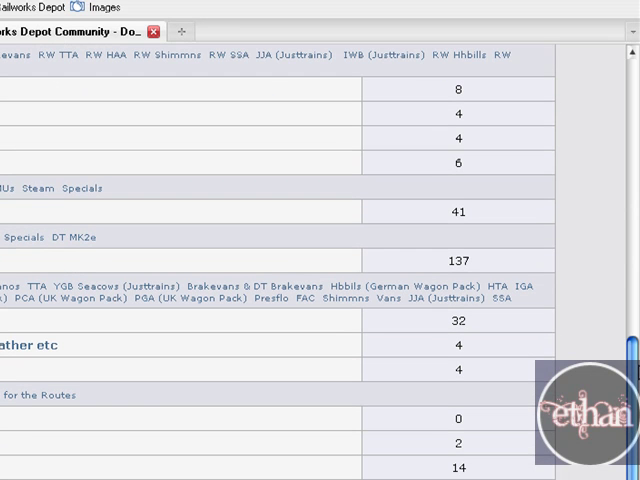
{"action": "scroll", "scroll_direction": "down", "scroll_amount": 3}
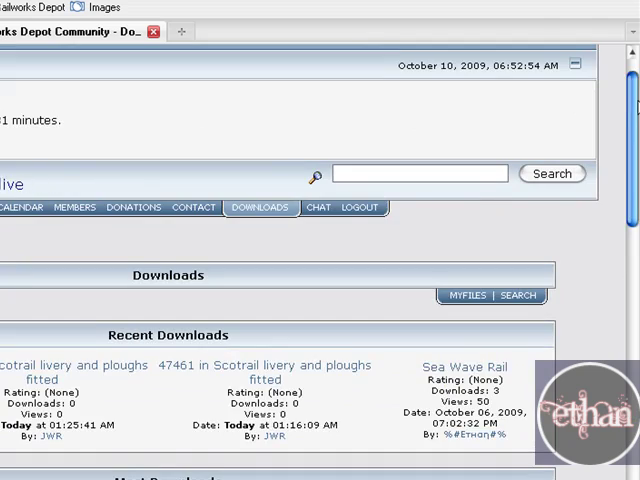
{"action": "scroll", "scroll_direction": "down", "scroll_amount": 3}
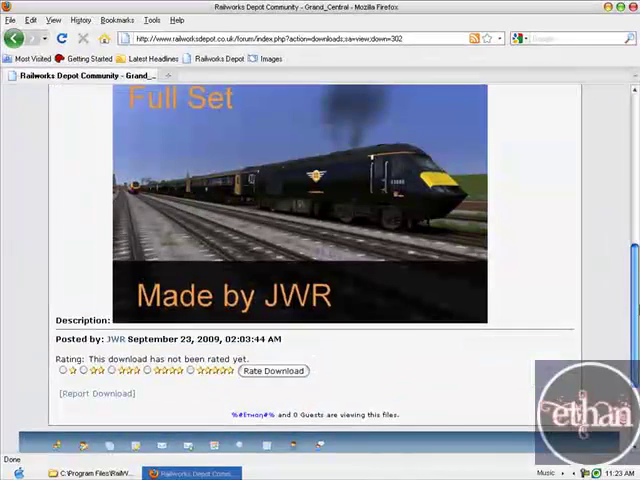
Minimize Firefox to reveal the desktop with the JWR Grand Central archive
{"action": "double_click", "coordinate": [113, 339]}
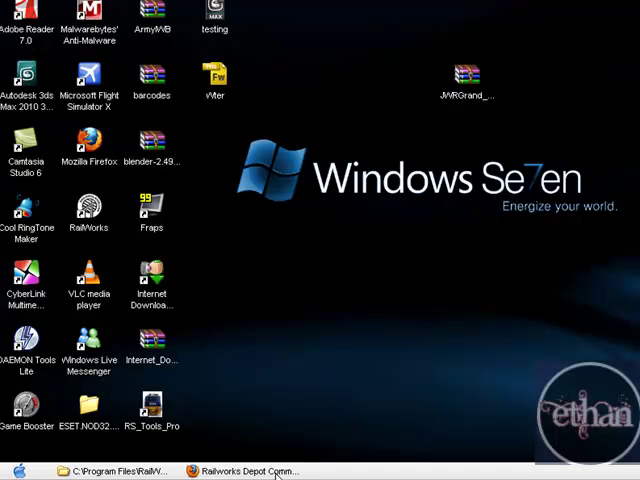
Drag the JWRGrand_Central archive to mid-desktop and bring up the C:\Program Files\RailWorks folder
{"action": "left_click_drag", "start_coordinate": [467, 80], "coordinate": [405, 270]}
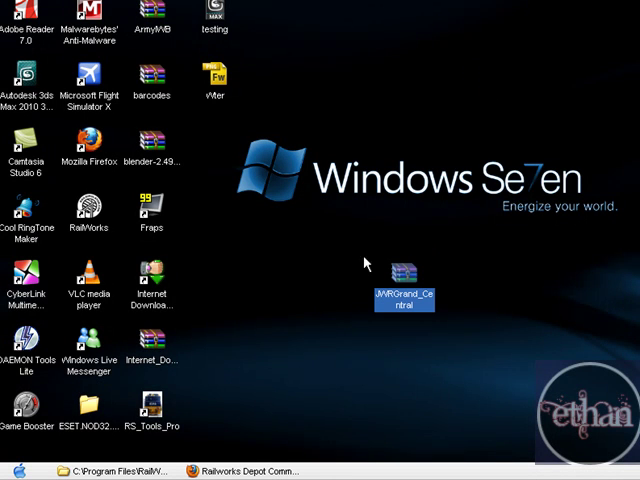
{"action": "mouse_move", "coordinate": [424, 311]}
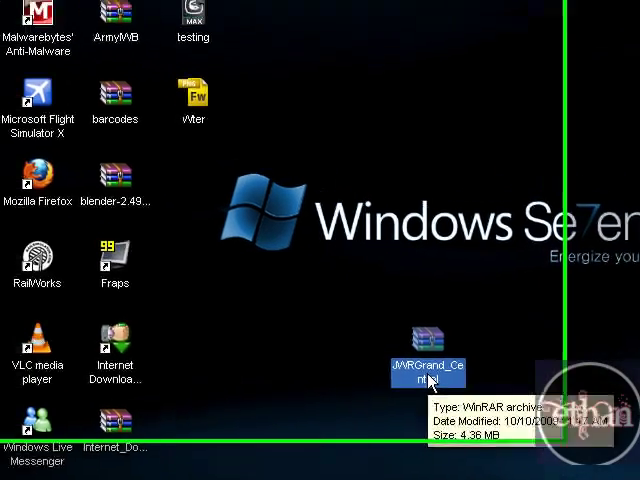
{"action": "right_click", "coordinate": [426, 370]}
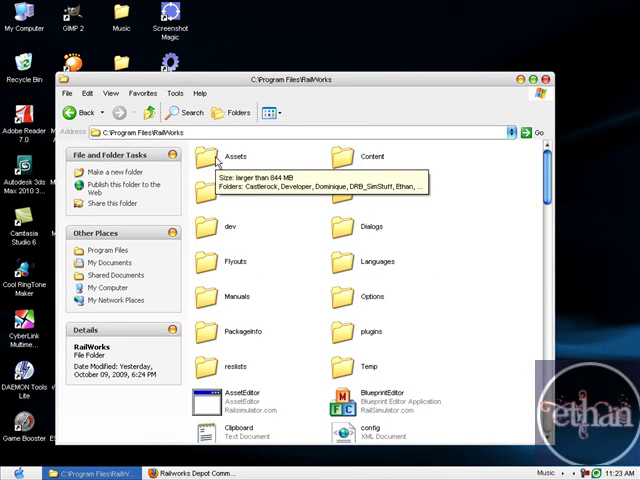
Navigate through Assets, Kuju and RailSimulator into RailVehicles
{"action": "double_click", "coordinate": [215, 156]}
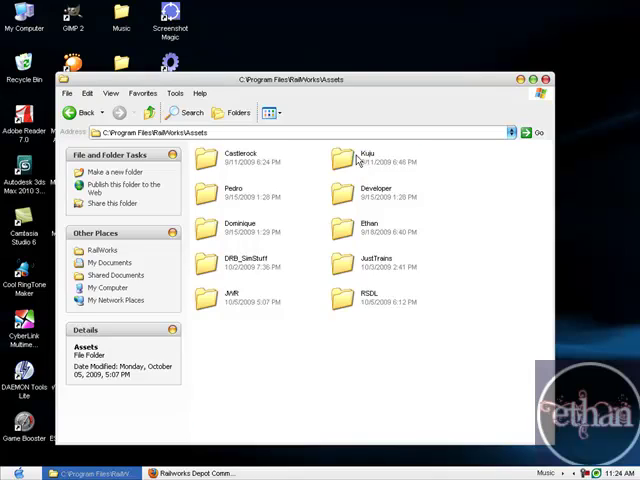
{"action": "double_click", "coordinate": [355, 158]}
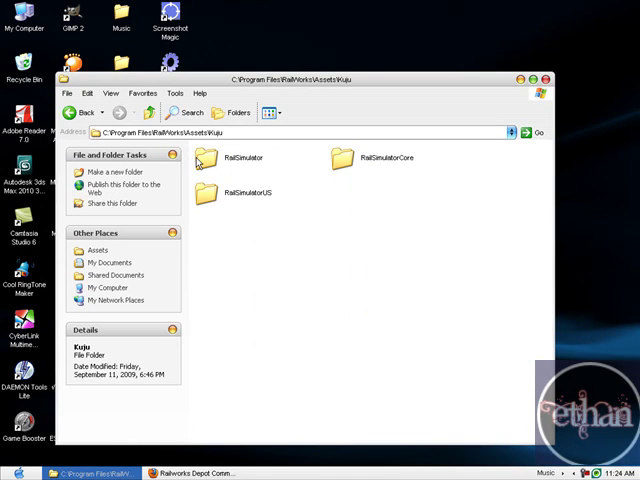
{"action": "double_click", "coordinate": [240, 165]}
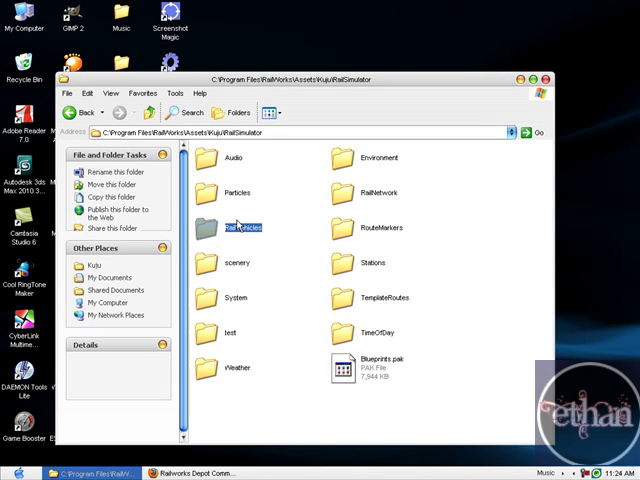
{"action": "double_click", "coordinate": [242, 222]}
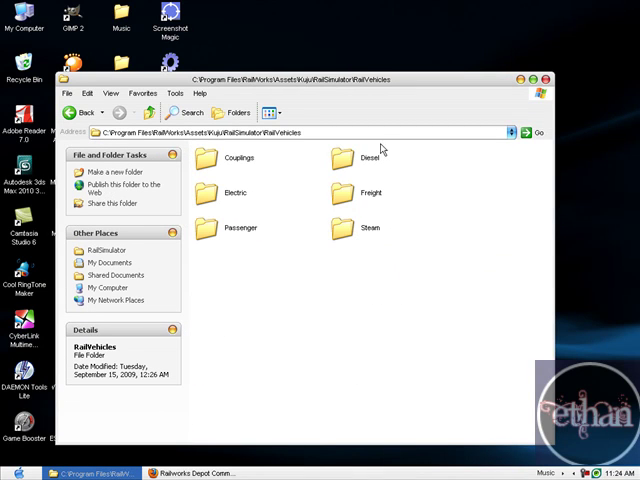
Open the Diesel folder and then its HST subfolder
{"action": "left_click", "coordinate": [358, 157]}
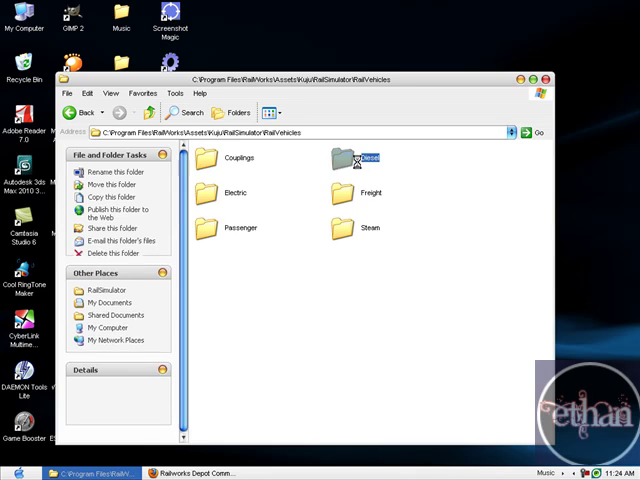
{"action": "double_click", "coordinate": [344, 157]}
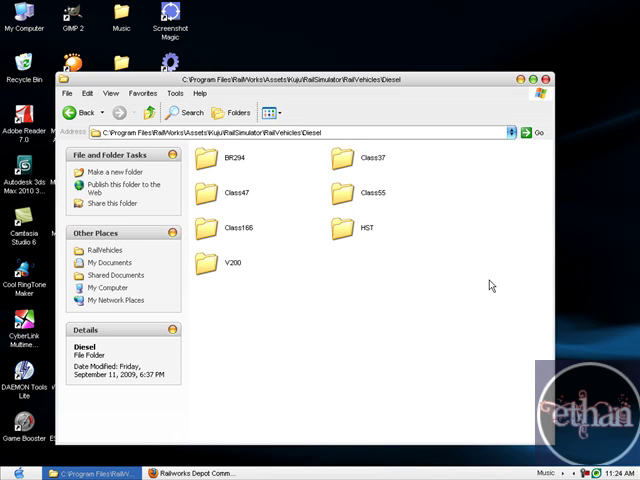
{"action": "key", "text": "ctrl+a"}
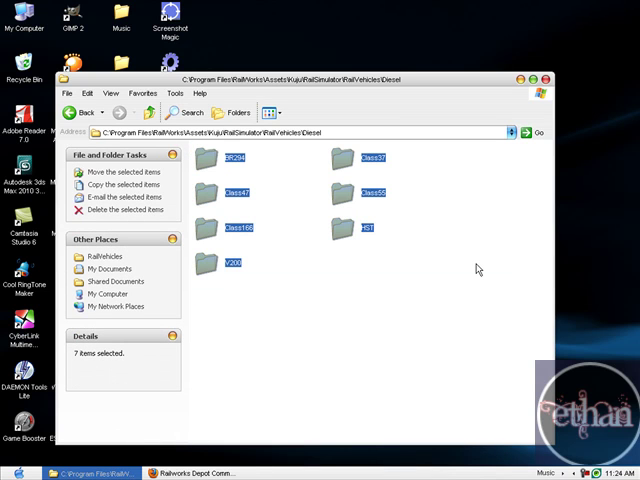
{"action": "left_click", "coordinate": [390, 230]}
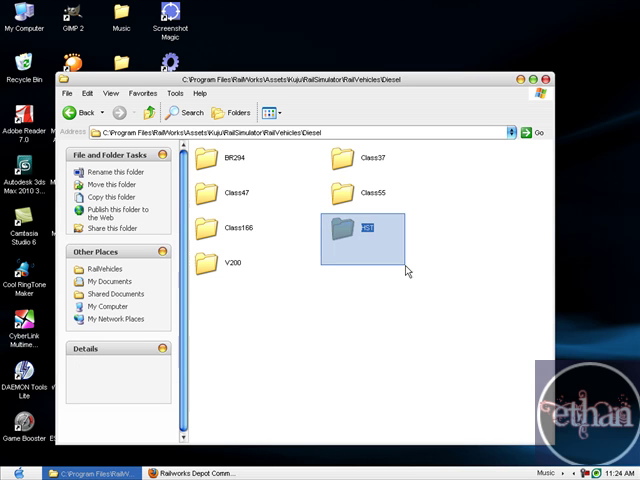
{"action": "double_click", "coordinate": [360, 235]}
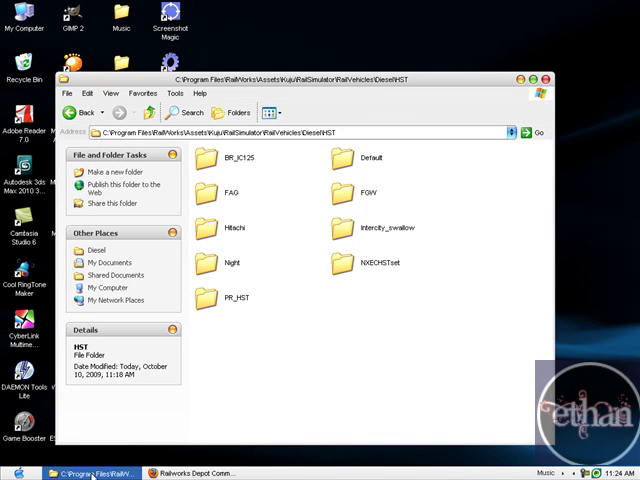
Copy the JWRGrand_Central archive from the desktop into the HST folder
{"action": "right_click", "coordinate": [316, 342]}
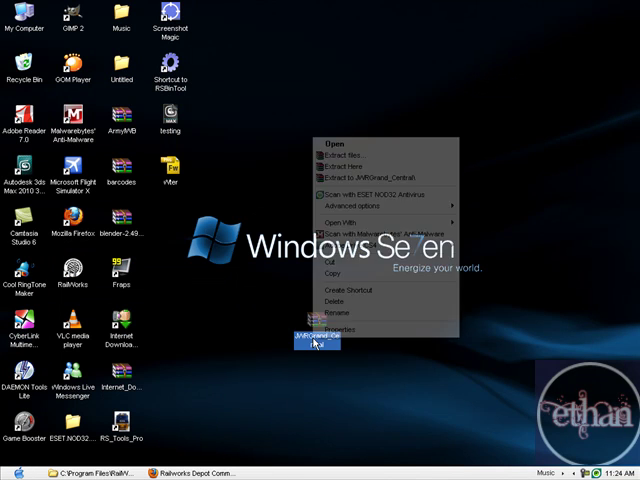
{"action": "left_click", "coordinate": [315, 340]}
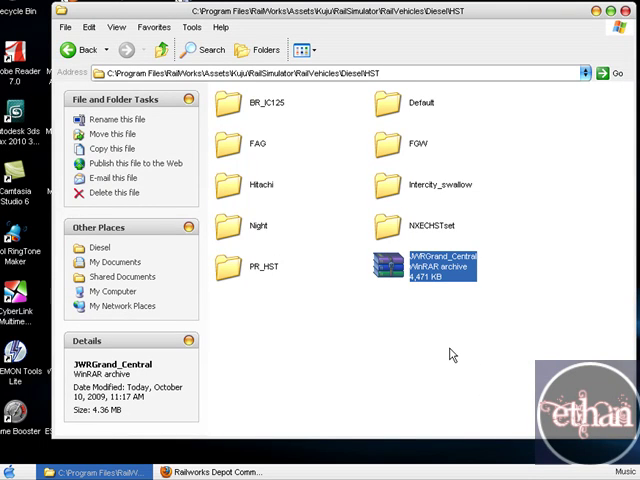
{"action": "mouse_move", "coordinate": [464, 351]}
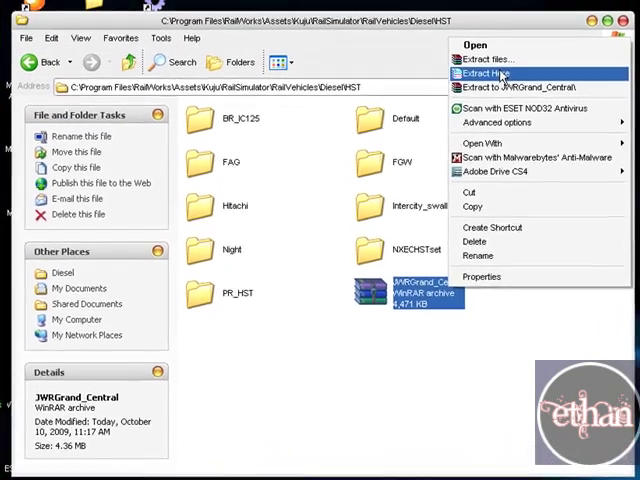
Extract the archive here, creating a JWRGrand_Central folder inside HST
{"action": "left_click", "coordinate": [490, 74]}
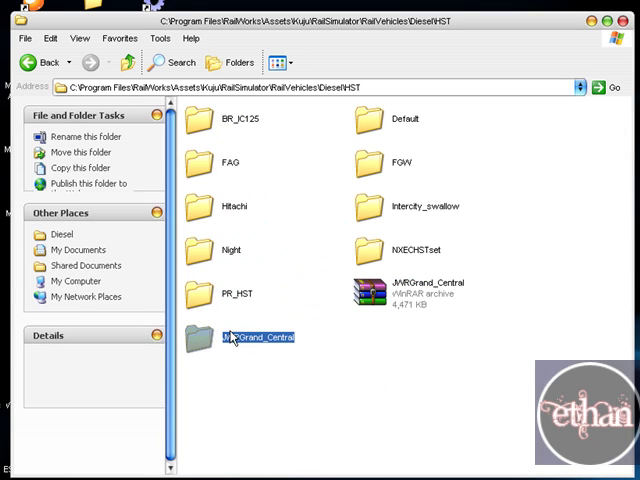
{"action": "double_click", "coordinate": [242, 336]}
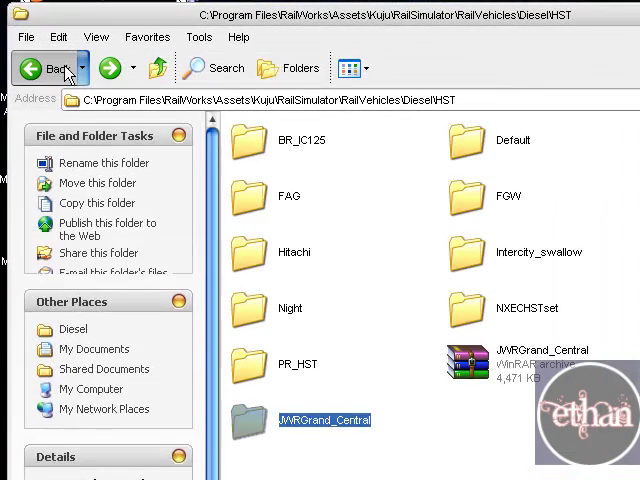
Go back to RailSimulator and delete Blueprints.pak, confirming with Yes
{"action": "left_click", "coordinate": [45, 67]}
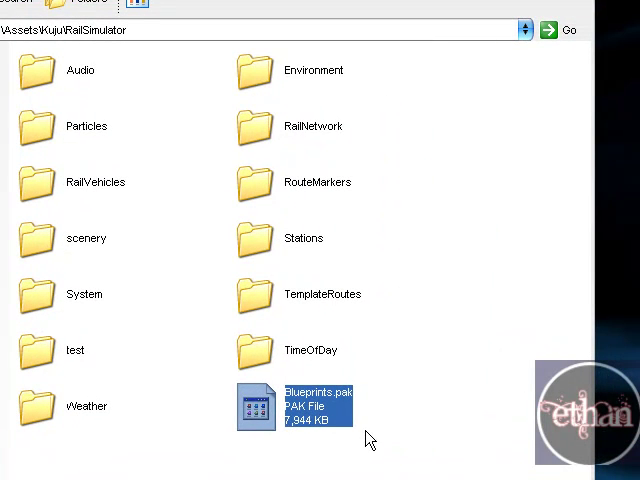
{"action": "mouse_move", "coordinate": [460, 418]}
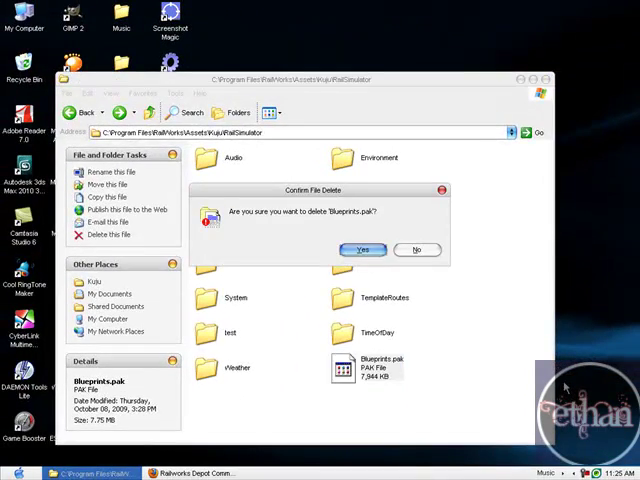
{"action": "left_click", "coordinate": [361, 249]}
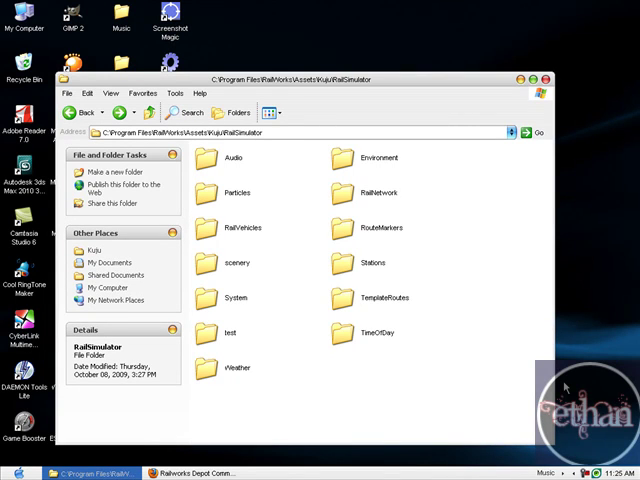